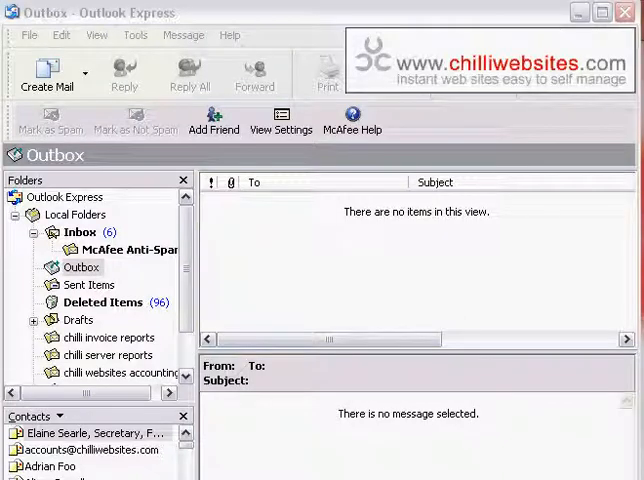
pyautogui.moveTo(107, 143)
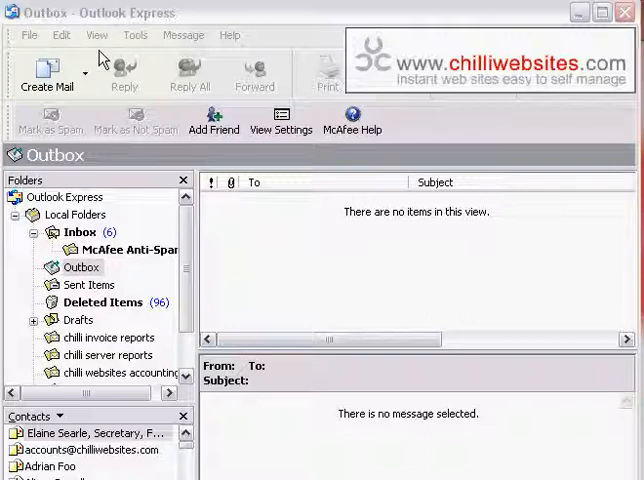
# Open Internet Accounts from Tools and select the mail.hotmail.com mail account.
pyautogui.click(135, 35)
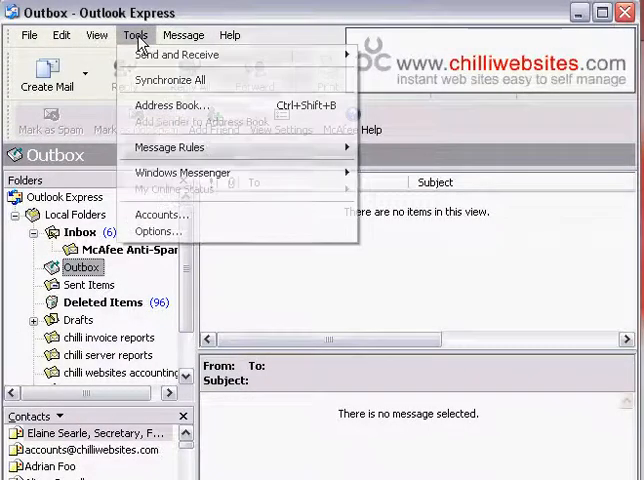
pyautogui.click(162, 214)
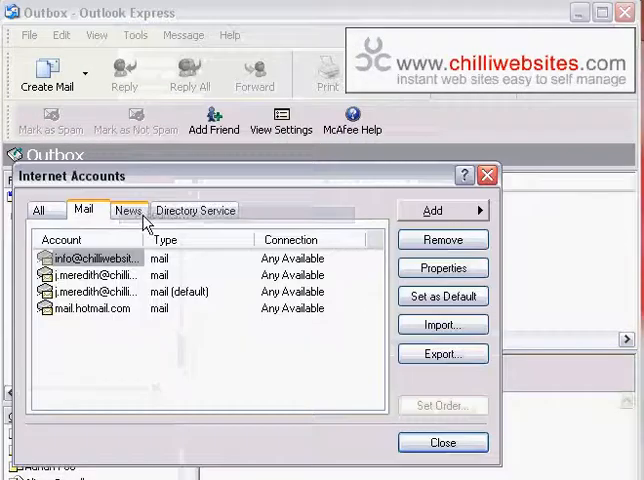
pyautogui.click(90, 308)
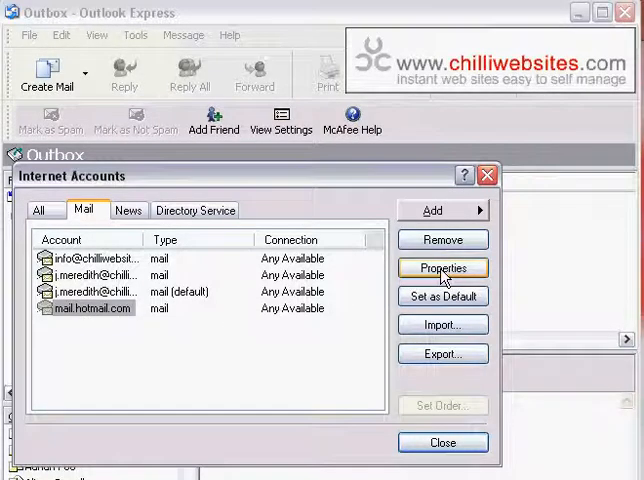
# Open the mail.hotmail.com account's Properties on the General tab.
pyautogui.click(442, 268)
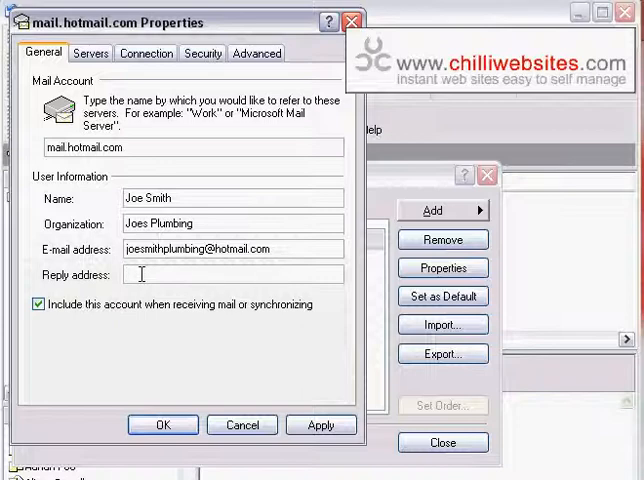
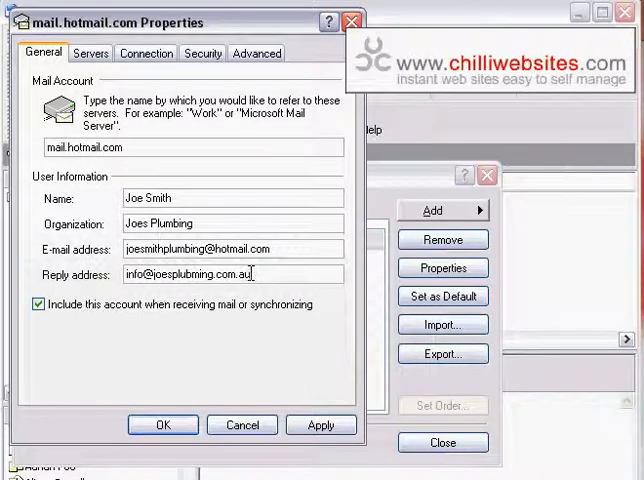
pyautogui.moveTo(265, 272)
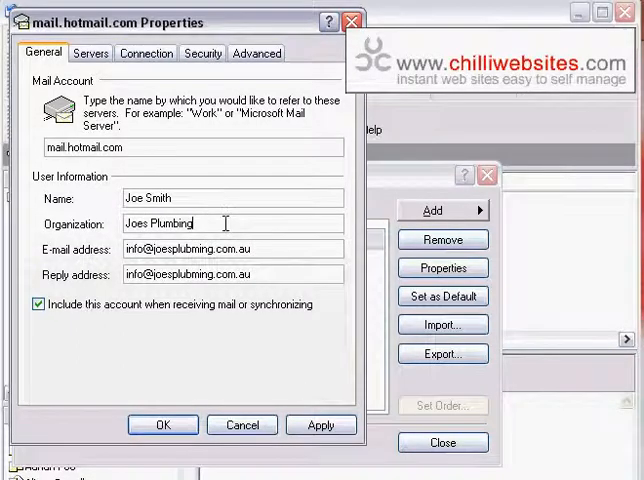
pyautogui.tripleClick(180, 223)
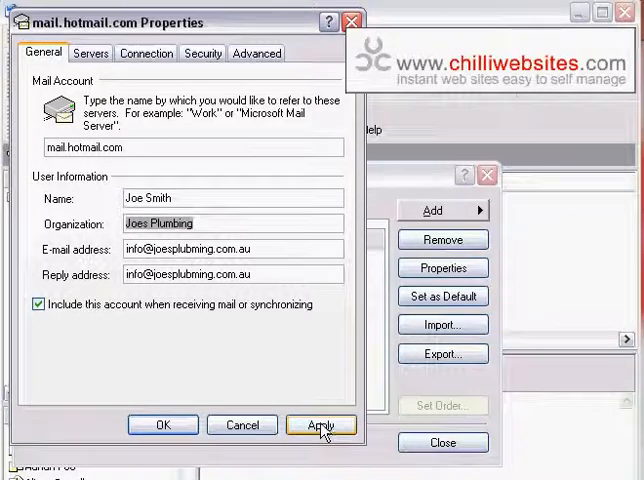
# Apply and OK the account properties, then close Internet Accounts.
pyautogui.click(321, 424)
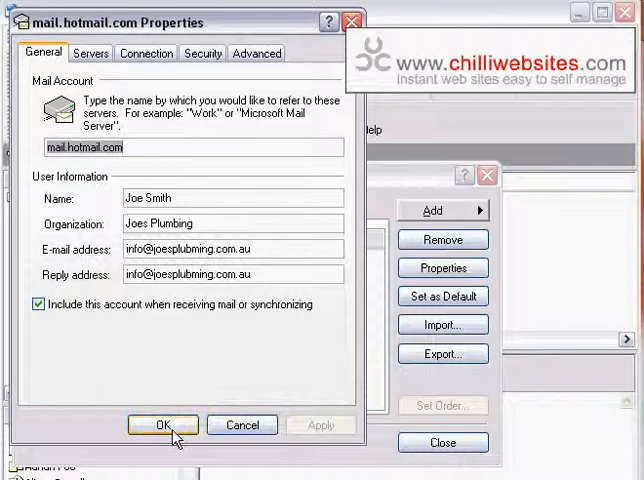
pyautogui.click(162, 425)
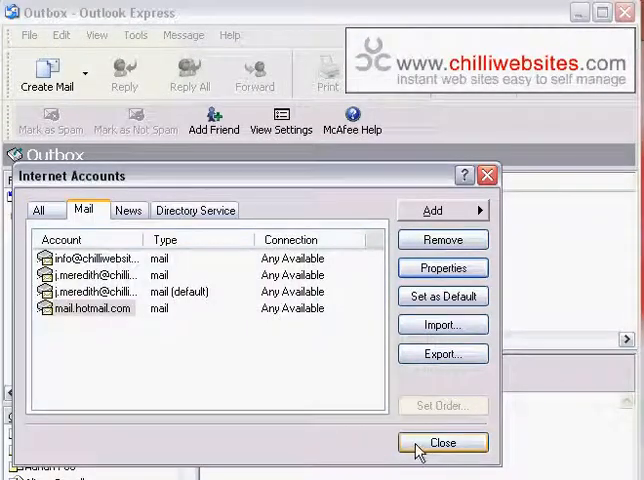
pyautogui.click(442, 442)
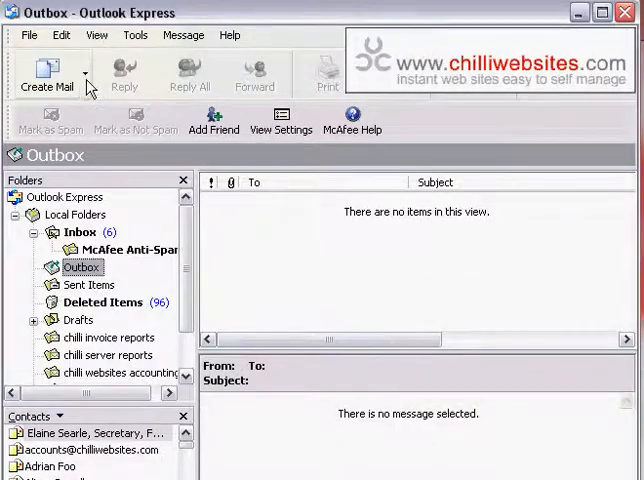
pyautogui.moveTo(47, 75)
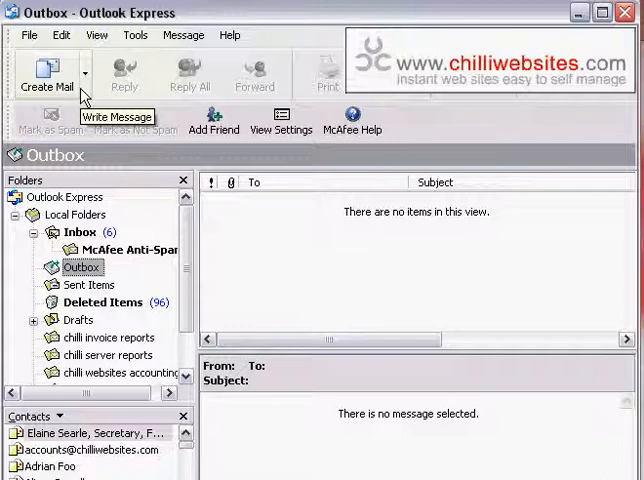